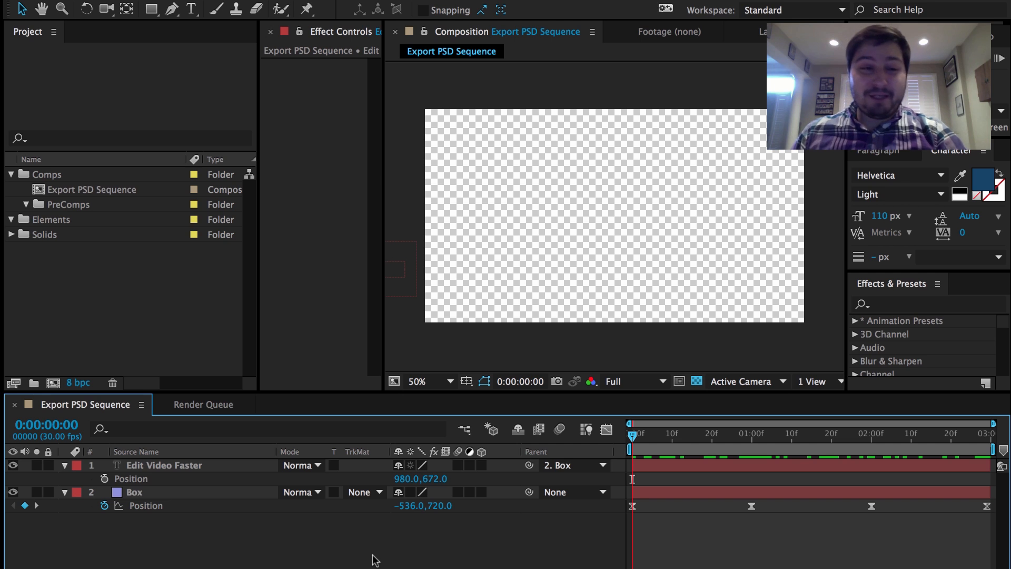
pyautogui.moveTo(671, 458)
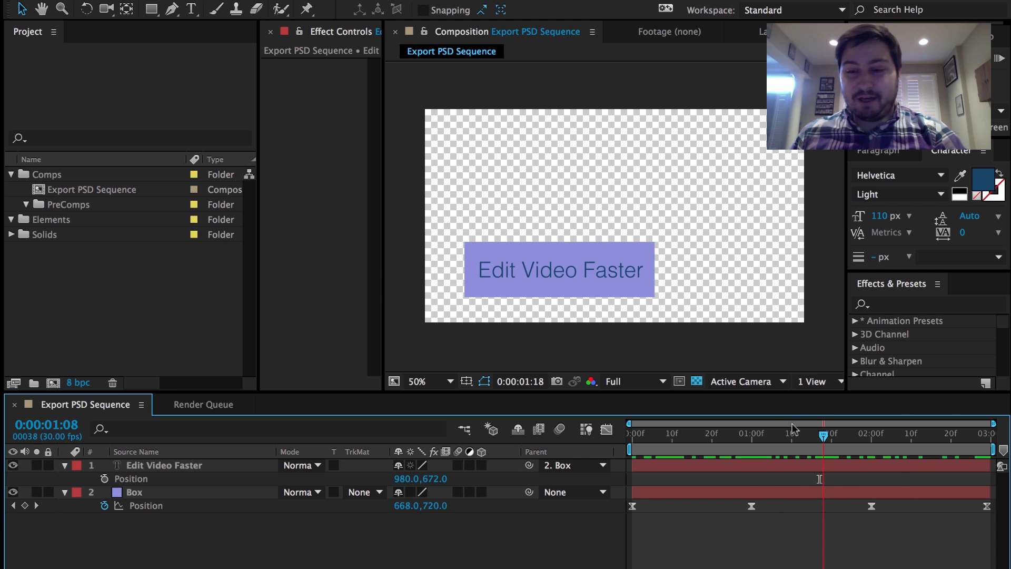
# Step: Scrub the animation, then send the Export PSD Sequence comp to the Render Queue with Cmd+Ctrl+M
pyautogui.moveTo(824, 433); pyautogui.dragTo(793, 433)
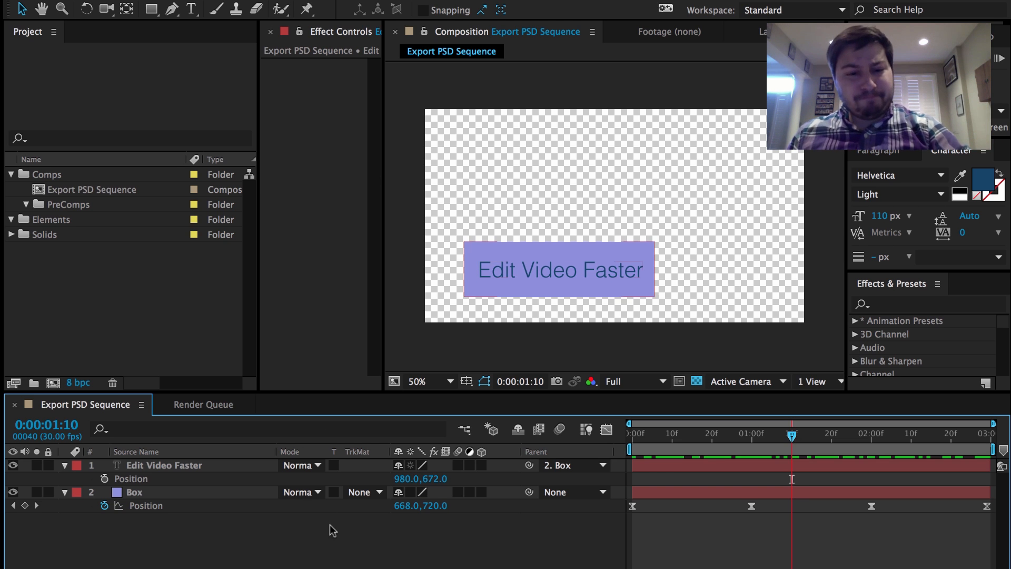
pyautogui.press('Cmd+Ctrl+M')
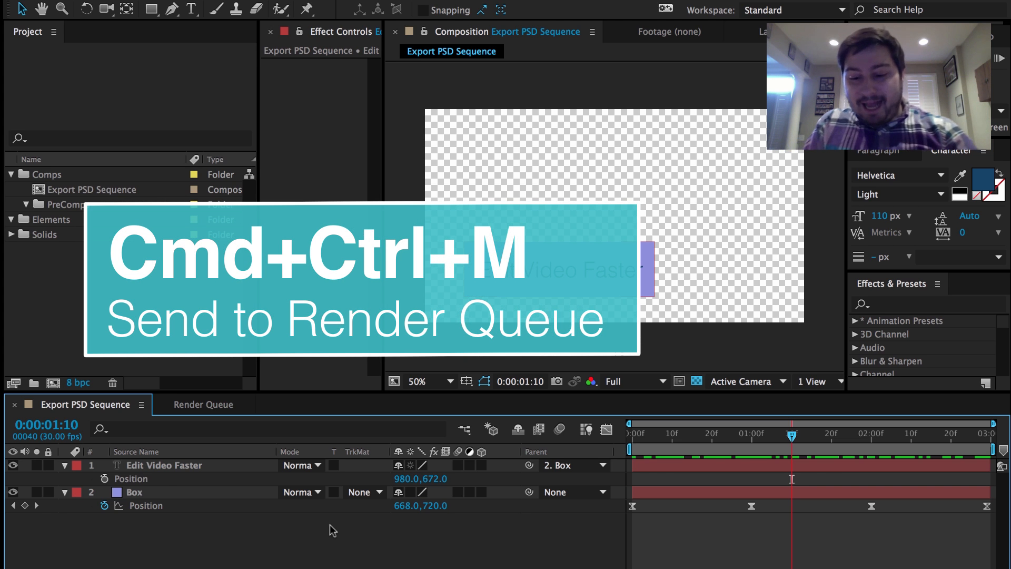
pyautogui.press('cmd+ctrl+m')
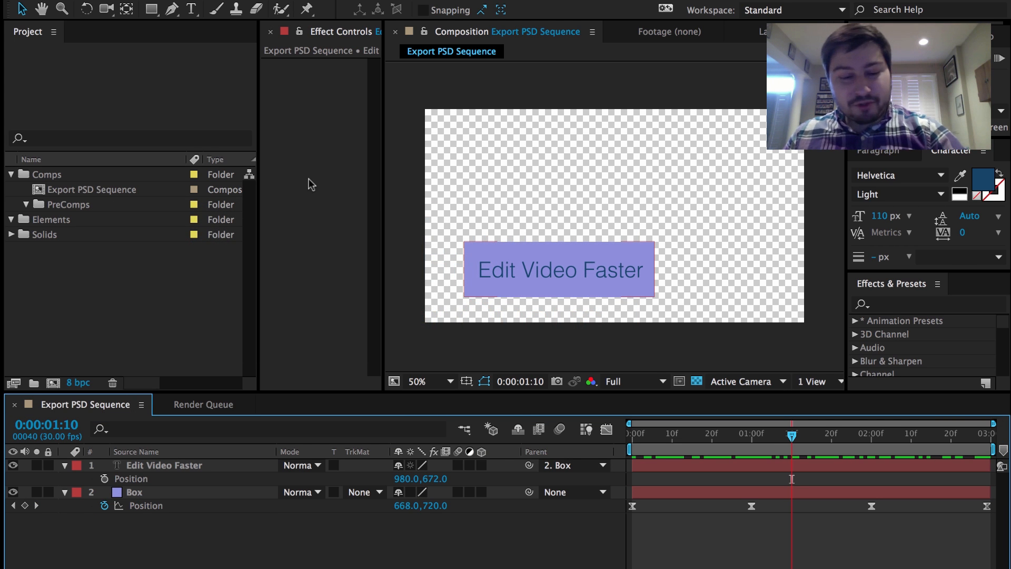
pyautogui.click(225, 9)
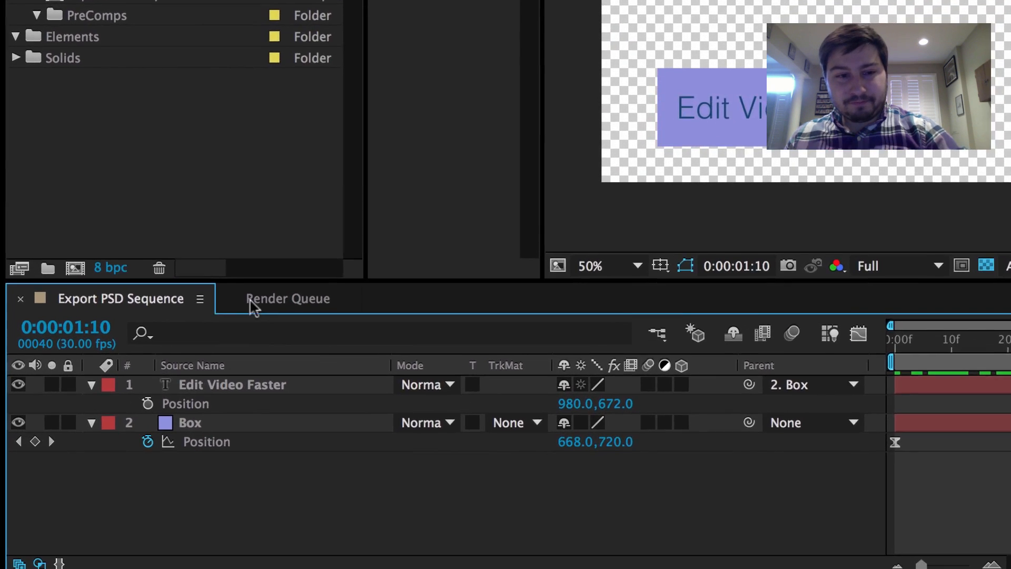
# Step: In the Lossless output module, choose Photoshop Sequence format with RGB + Alpha channels
pyautogui.click(288, 298)
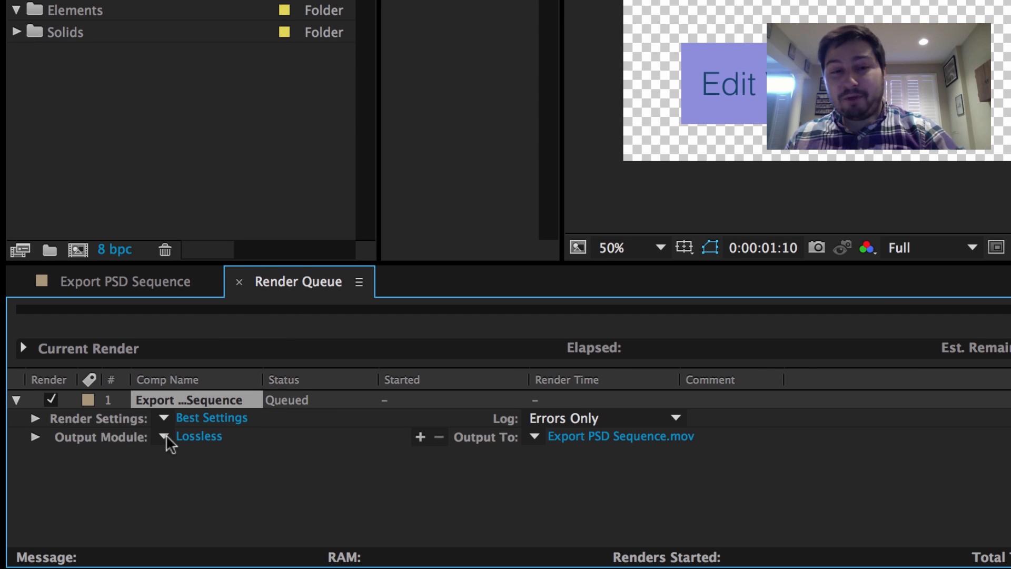
pyautogui.click(198, 436)
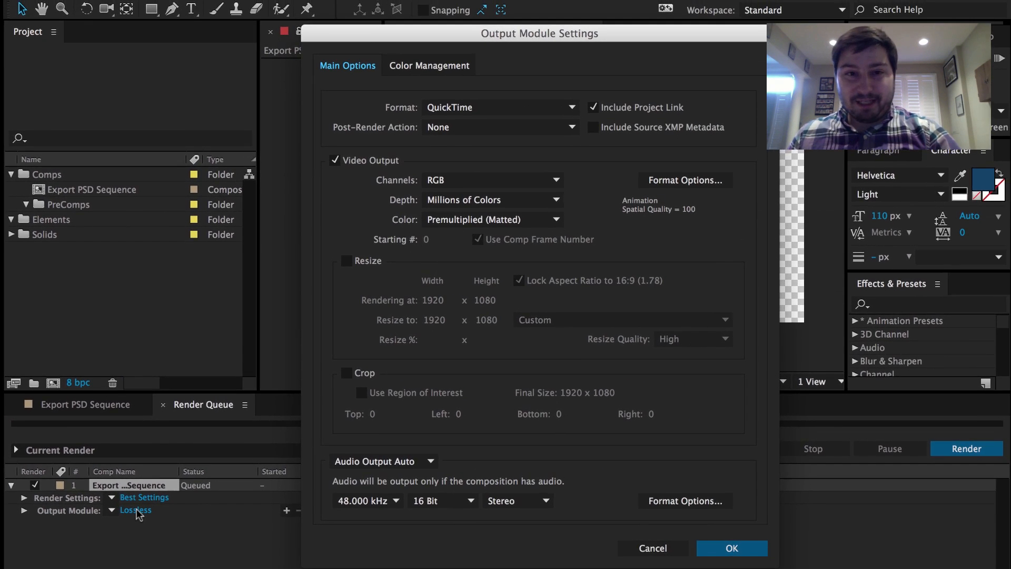
pyautogui.moveTo(509, 96)
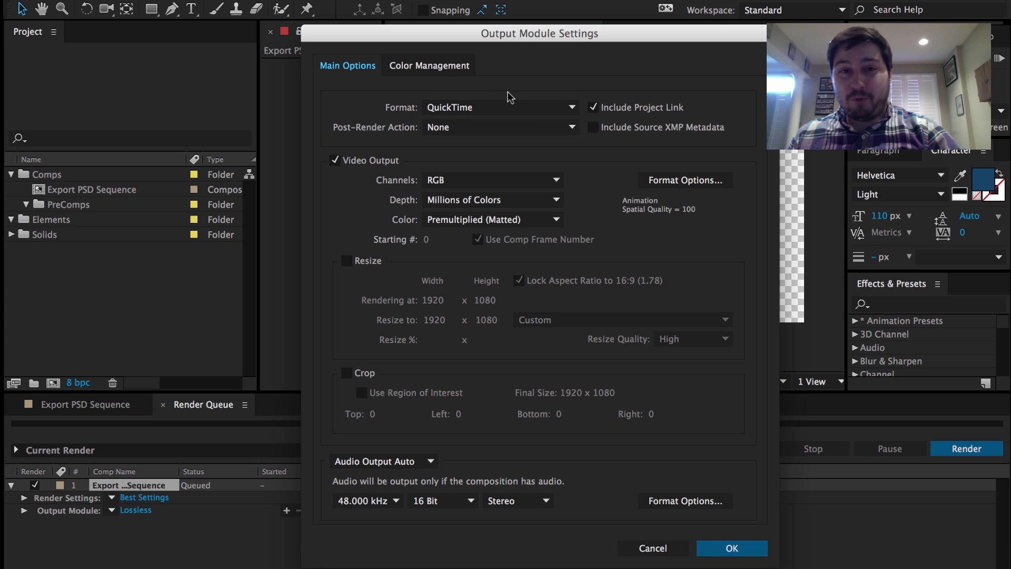
pyautogui.click(499, 108)
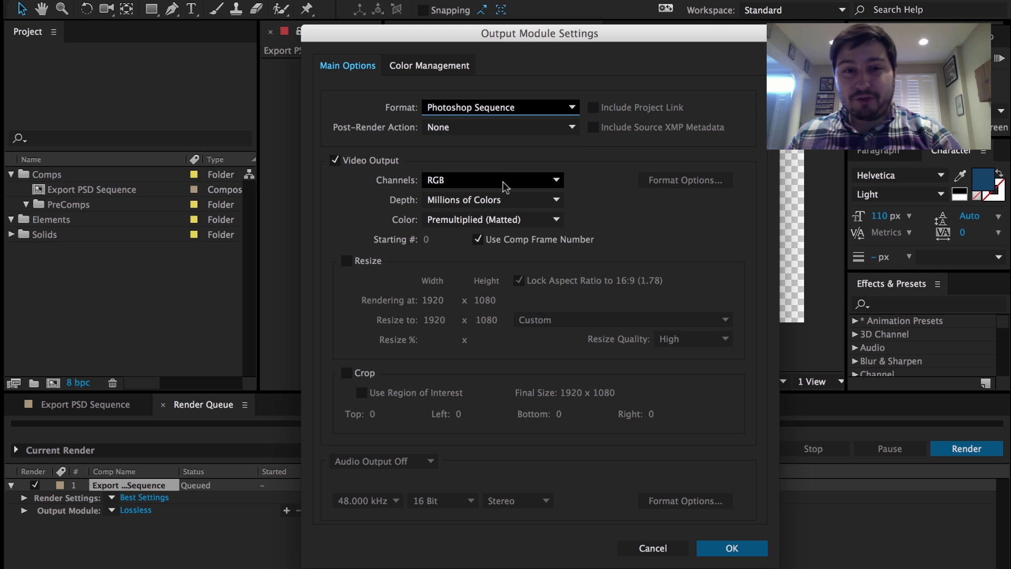
pyautogui.click(492, 180)
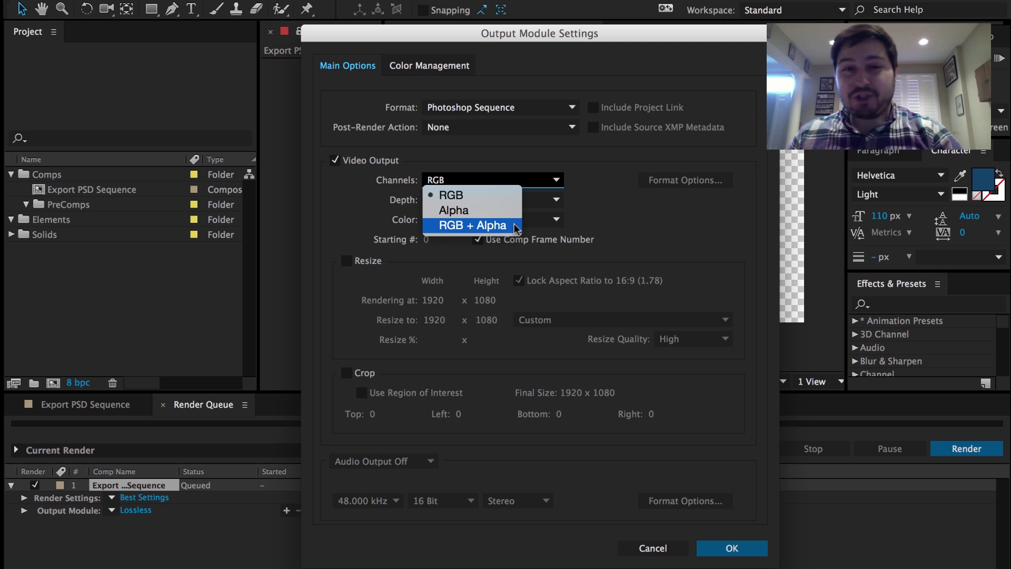
pyautogui.click(476, 225)
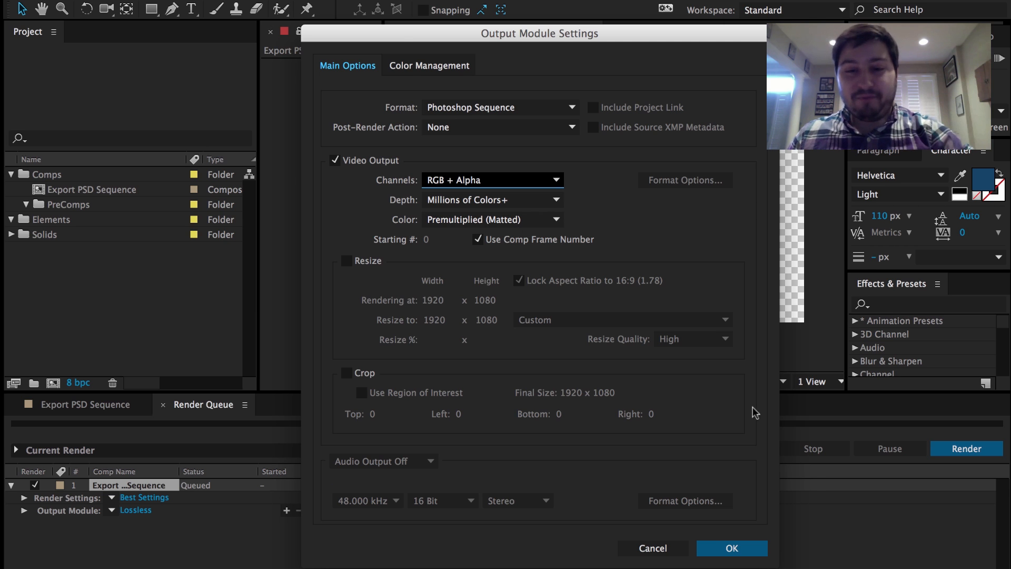
# Step: Confirm the output module and keep Save in subfolder enabled for the Desktop output location
pyautogui.click(731, 548)
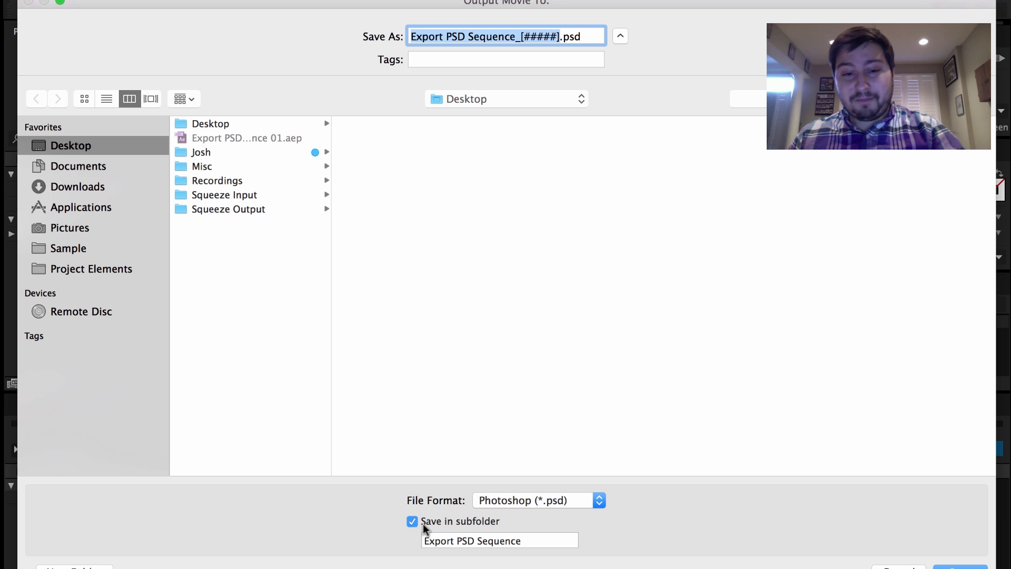
pyautogui.click(412, 521)
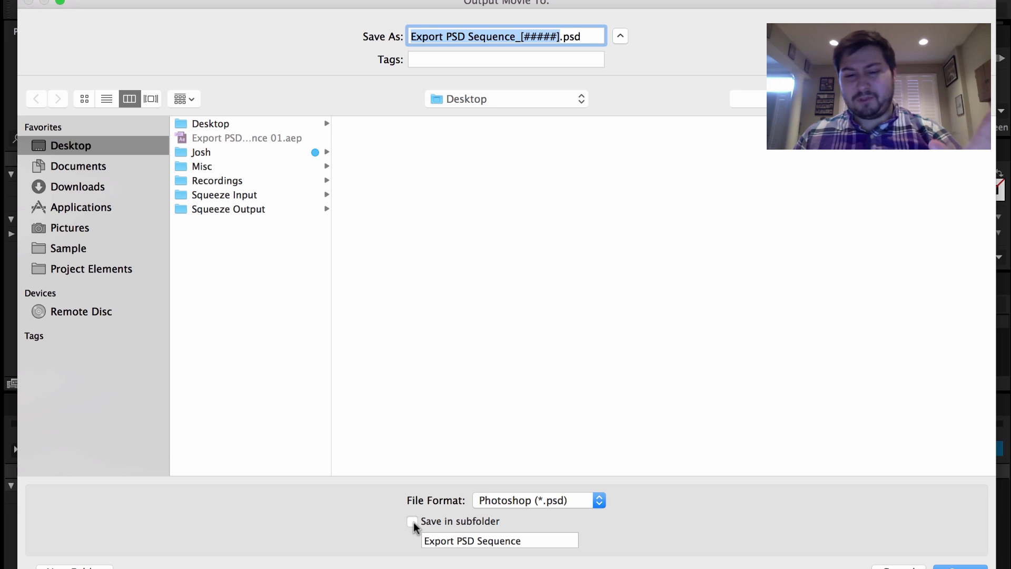
pyautogui.click(412, 521)
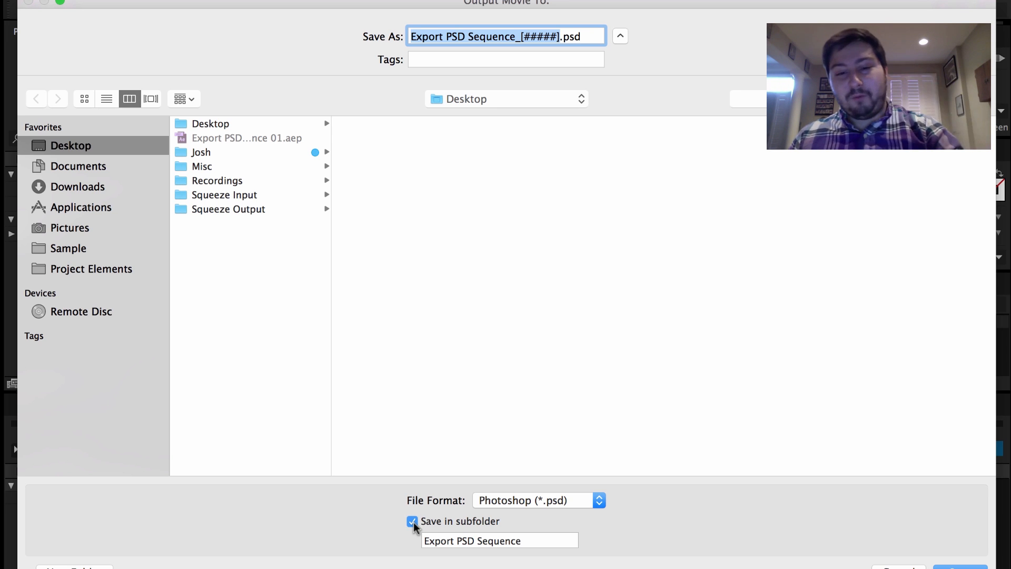
pyautogui.click(500, 540)
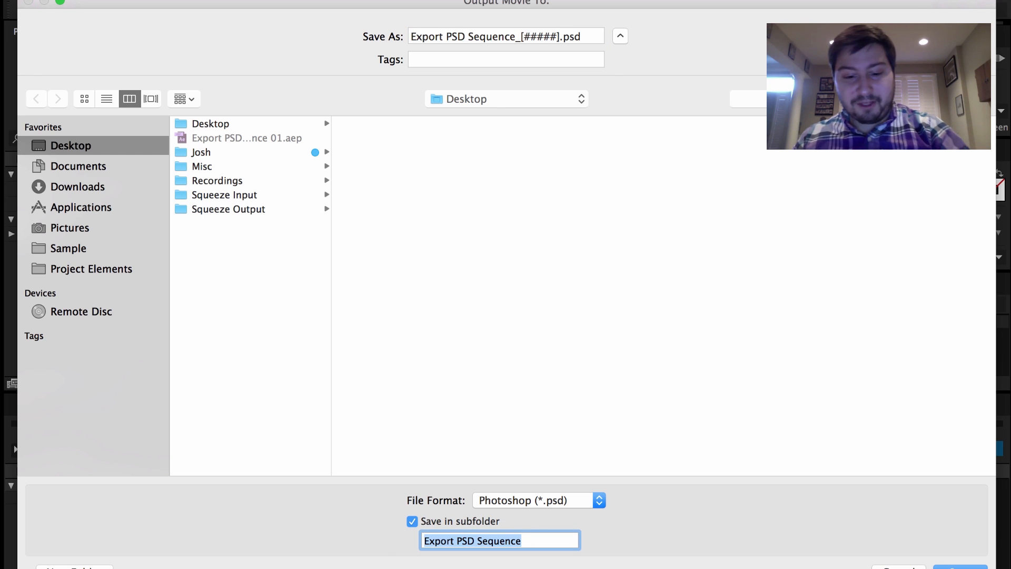
# Step: Name the subfolder Test 1 and the frames Test1_[#####].psd, save, and render
pyautogui.write('Test 1')
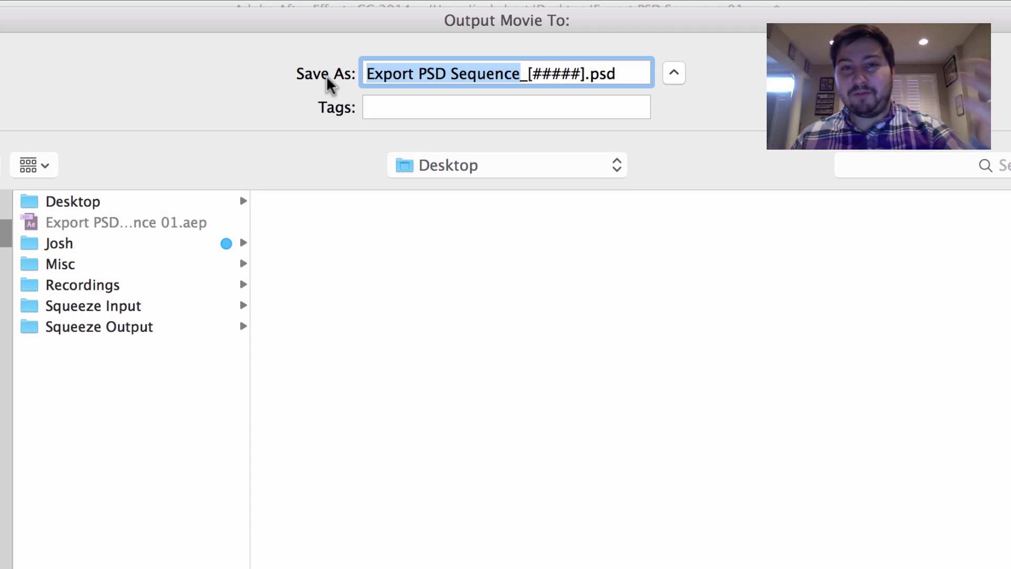
pyautogui.write('Test_[#####].psd')
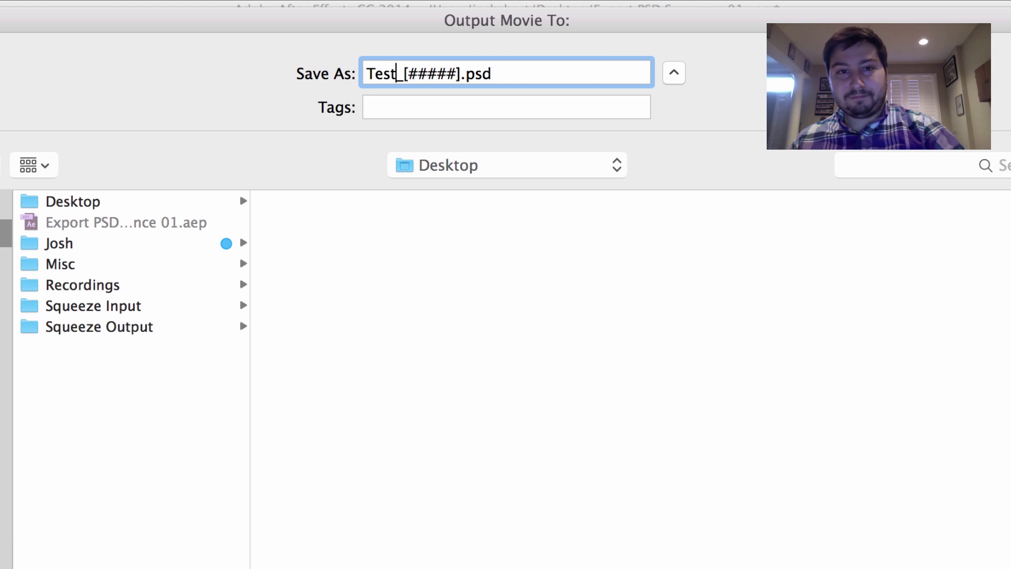
pyautogui.write('1')
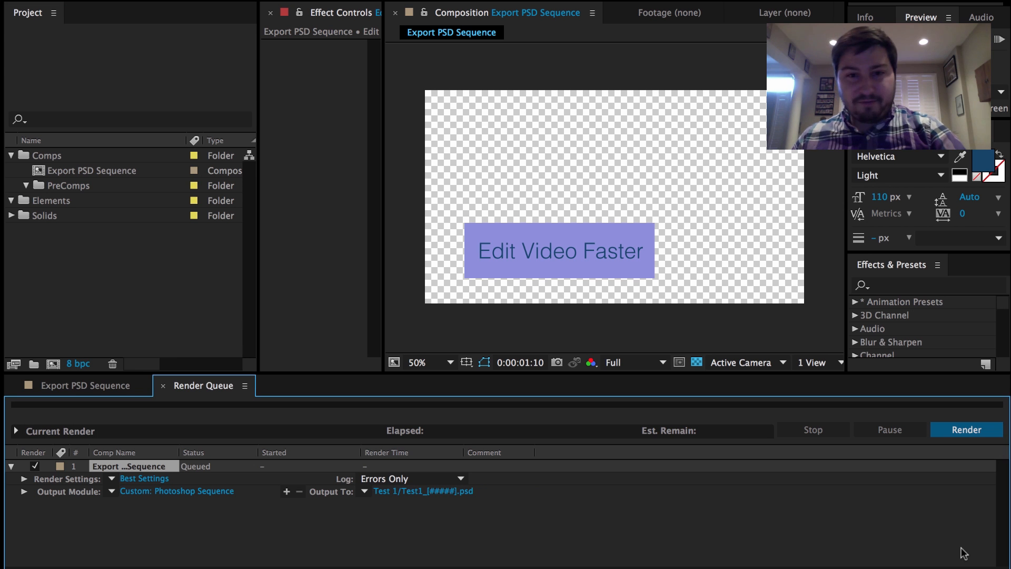
pyautogui.click(967, 430)
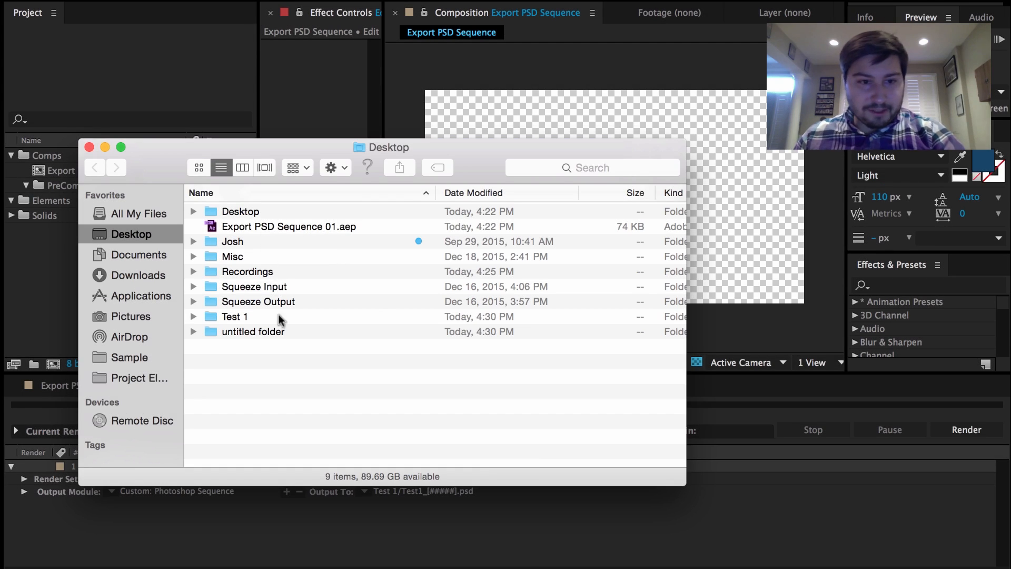
# Step: Open the Test 1 folder on the Desktop and preview Test1_00000.psd
pyautogui.click(234, 317)
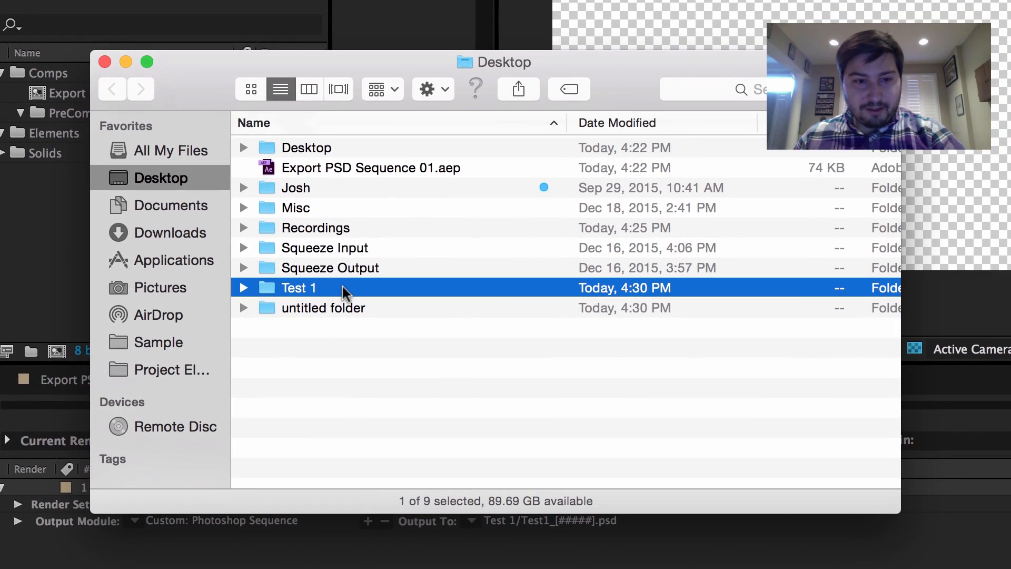
pyautogui.doubleClick(299, 287)
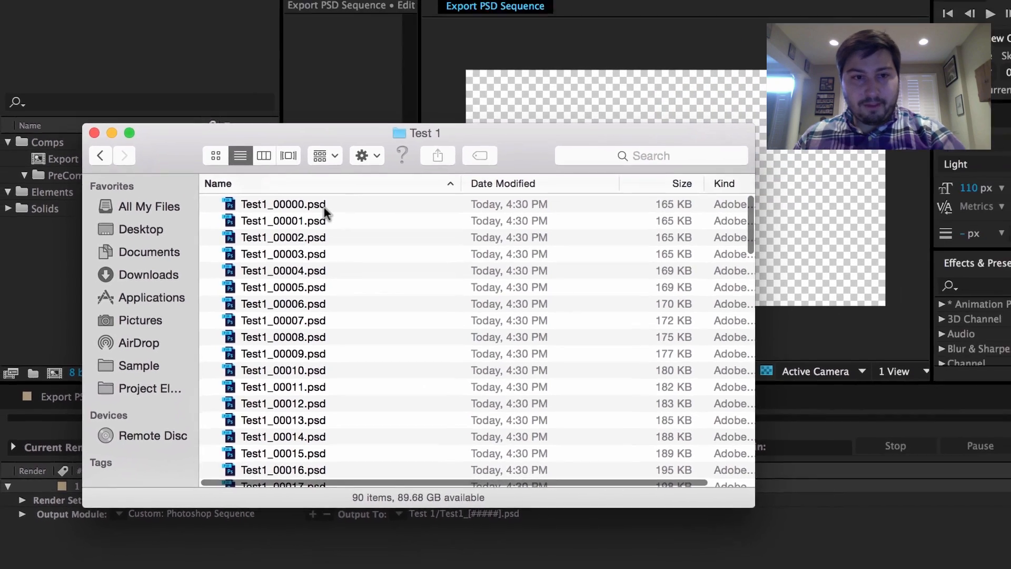
pyautogui.doubleClick(282, 203)
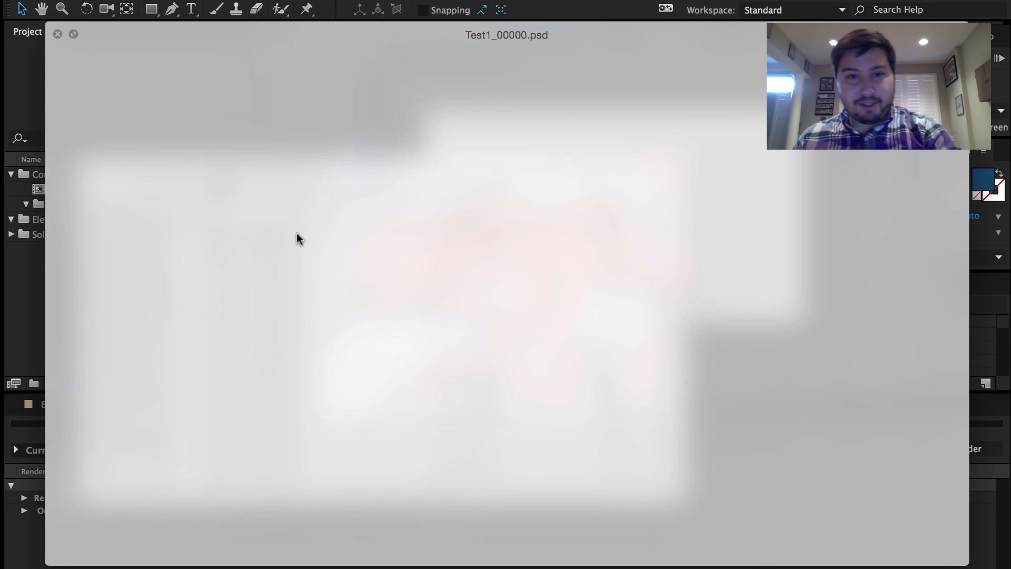